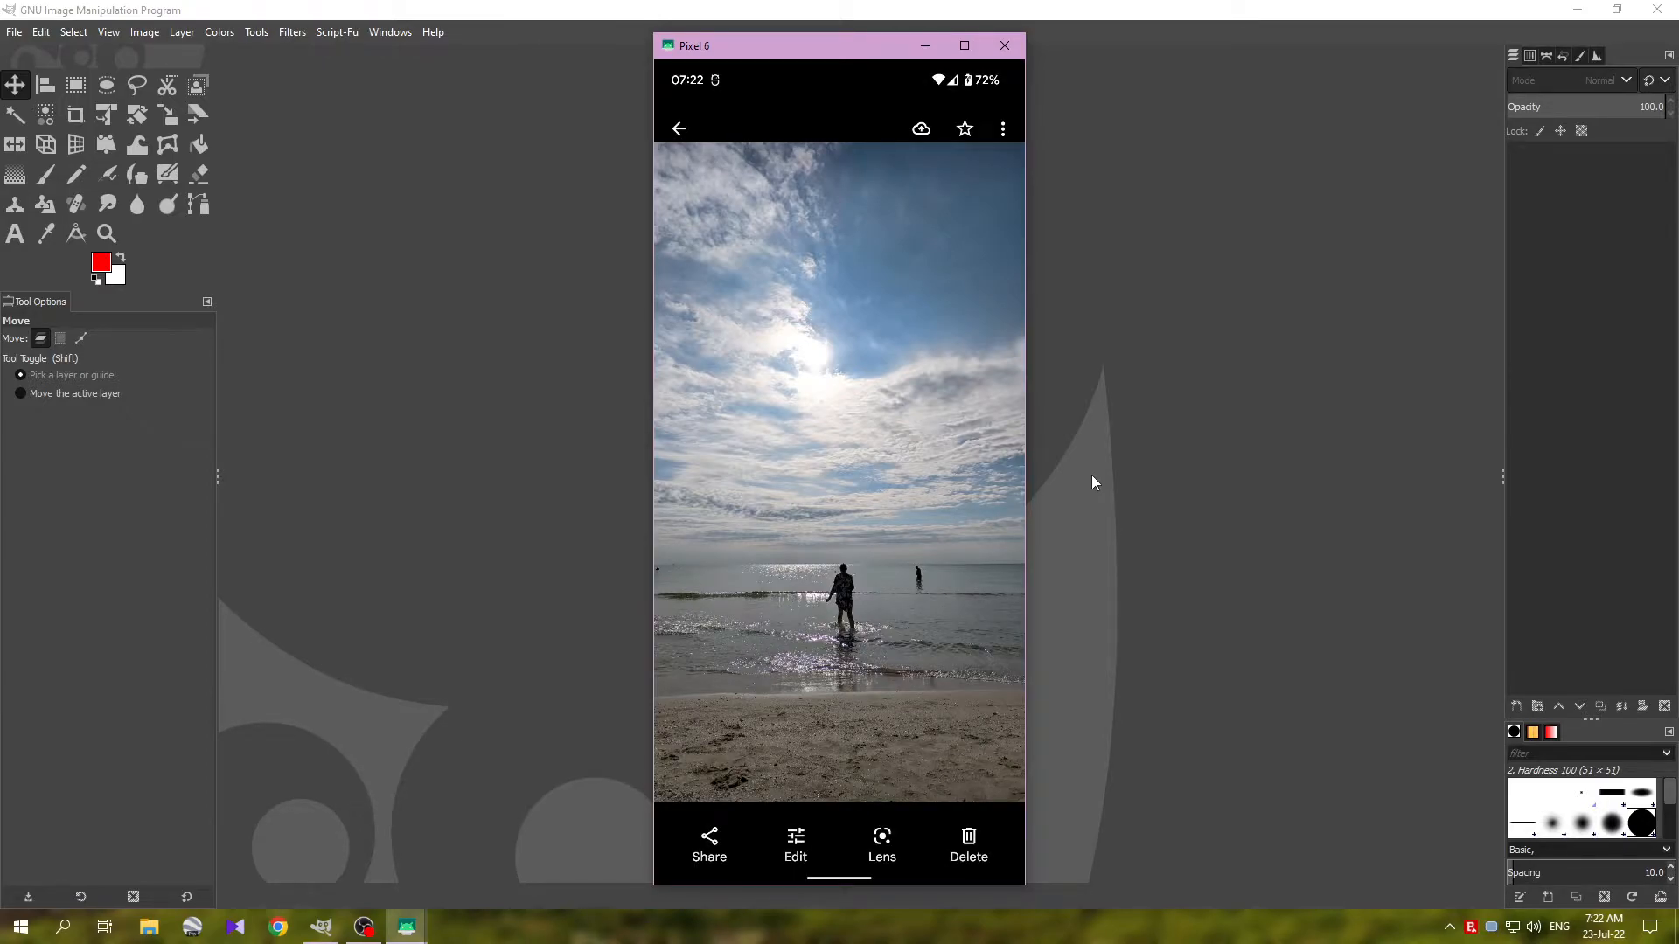
Step: Open the beach photo in Magic Eraser so it outlines the two wading figures
click(794, 844)
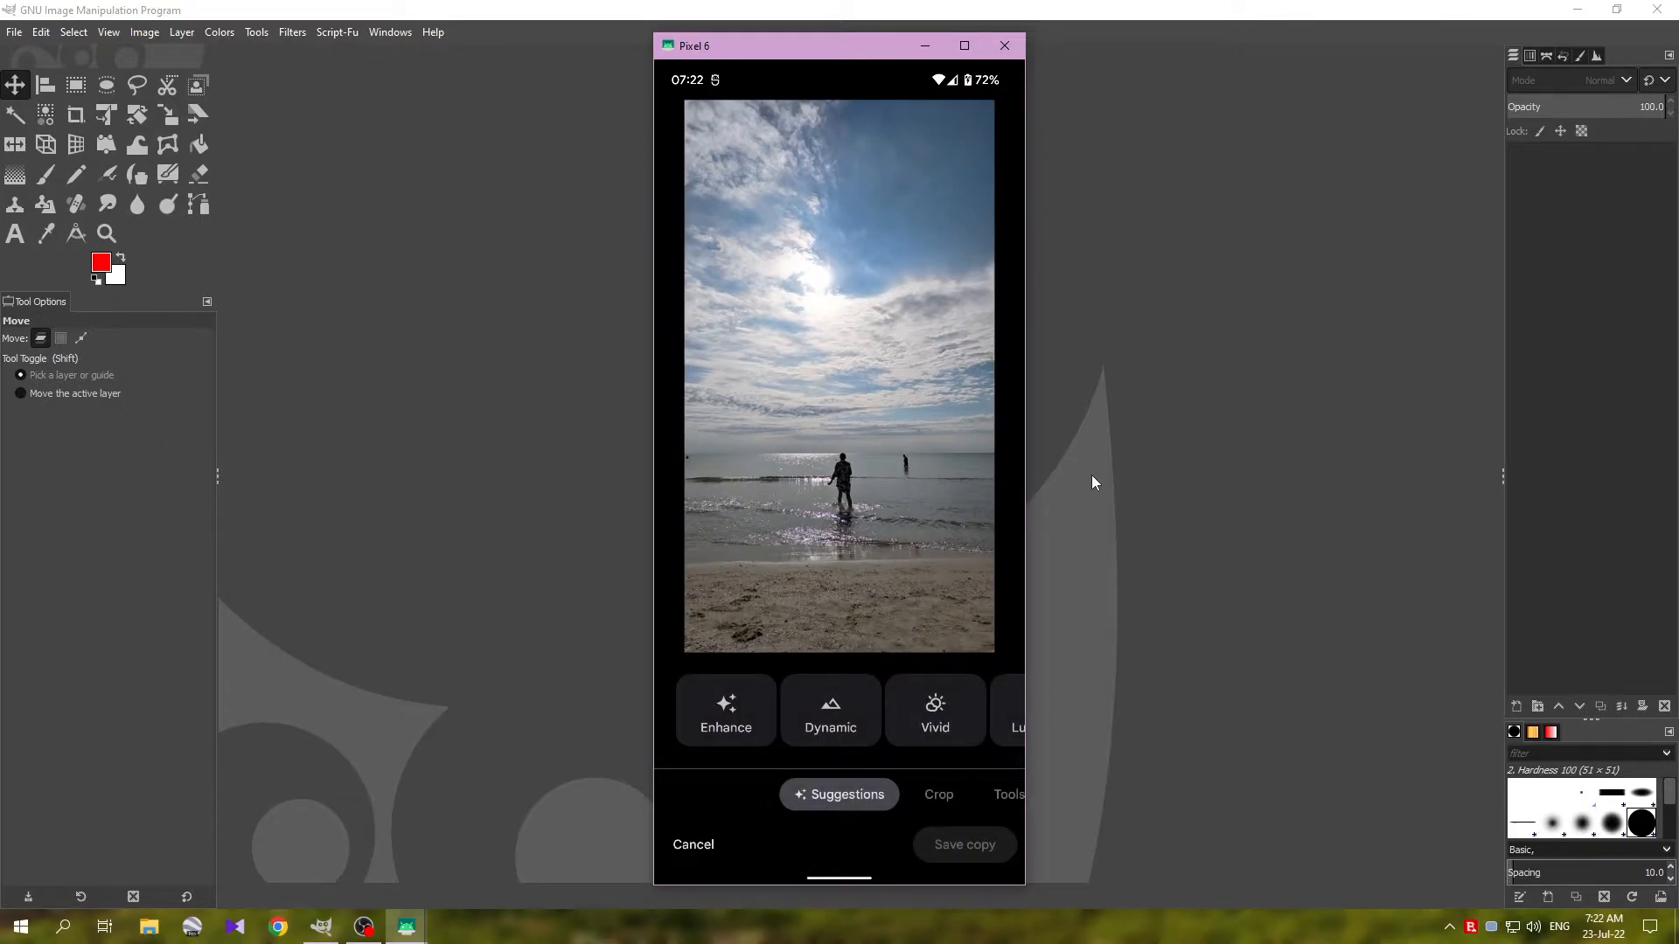
click(839, 794)
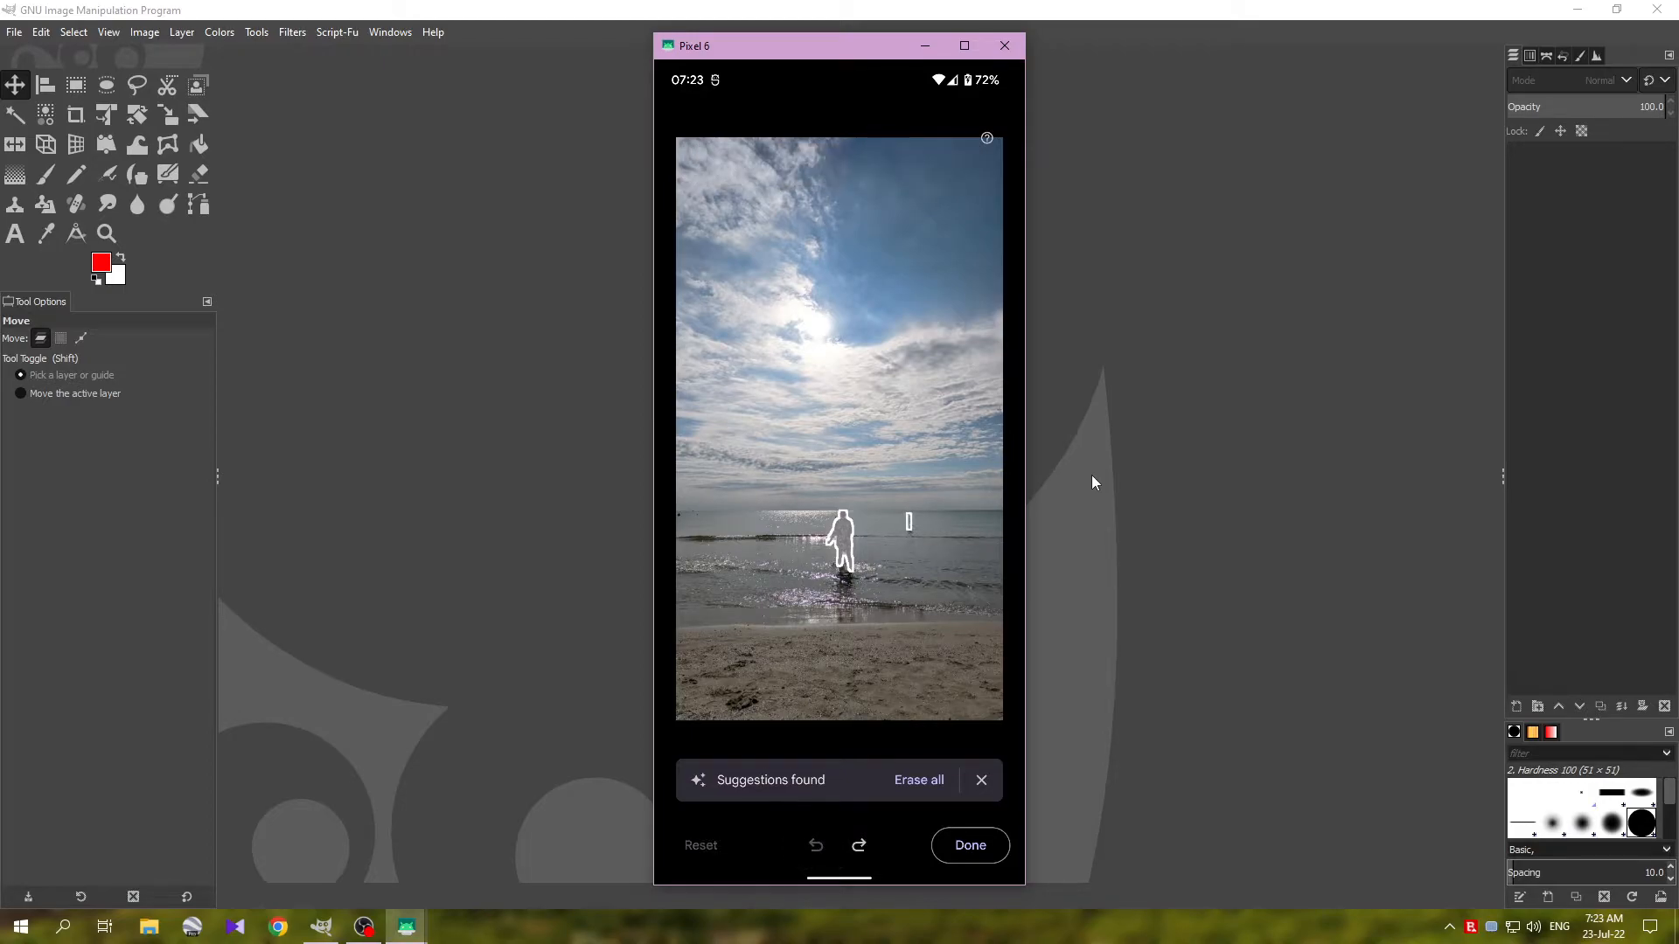
Step: Dismiss the erase suggestions and start marking the larger wading person
click(917, 779)
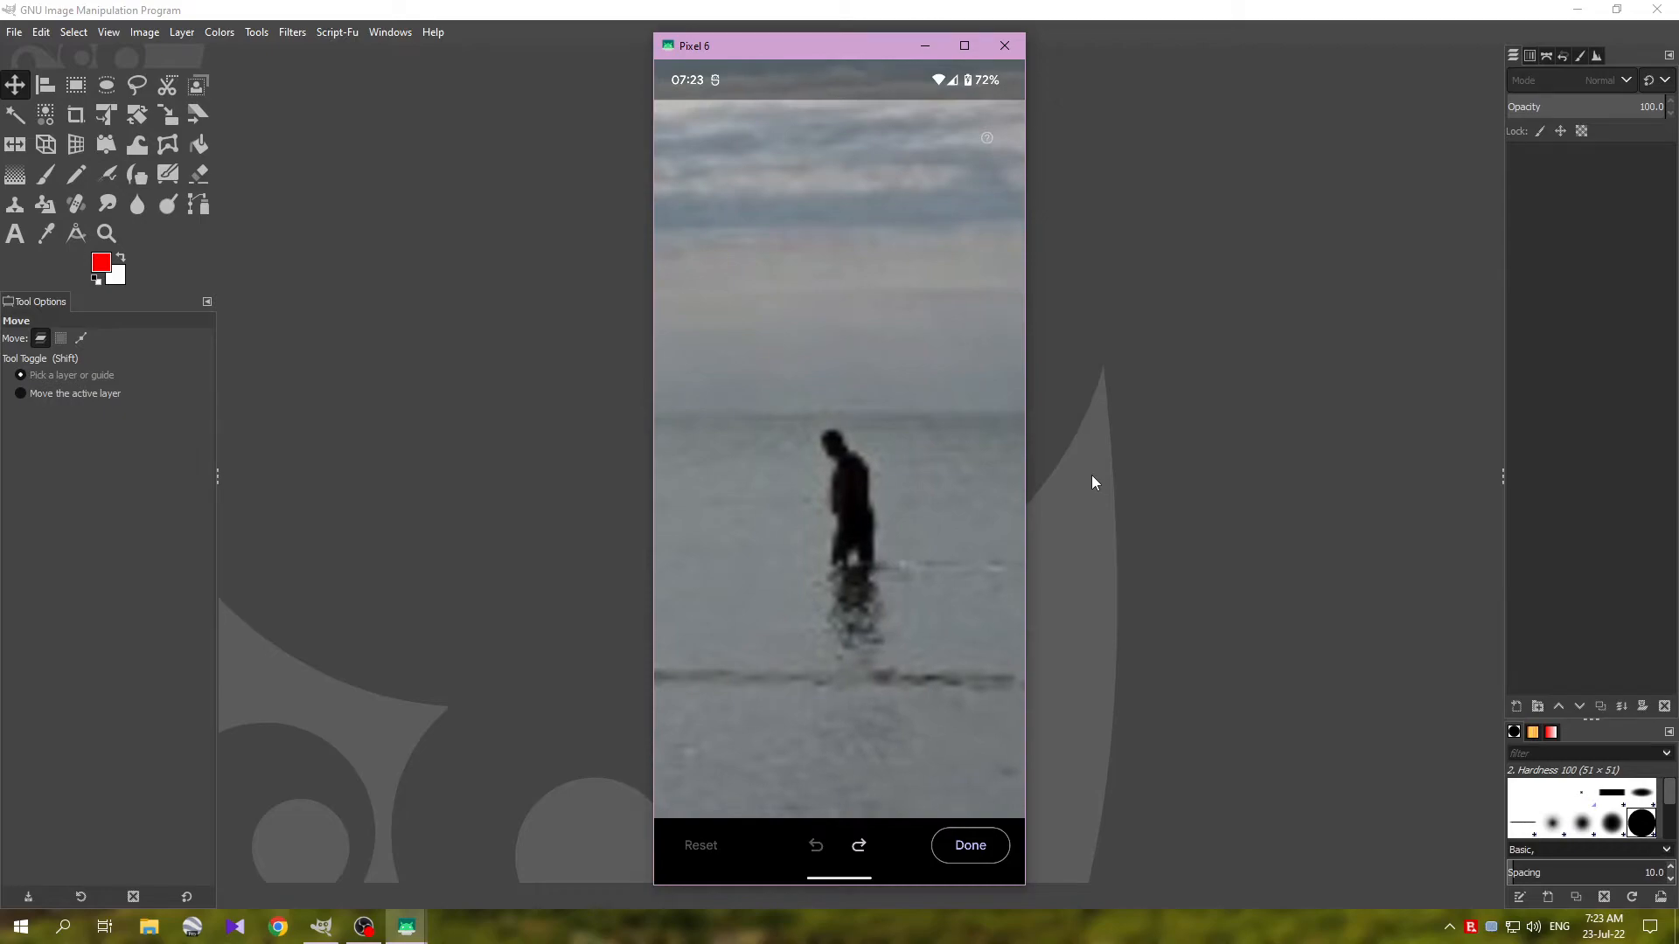
click(838, 442)
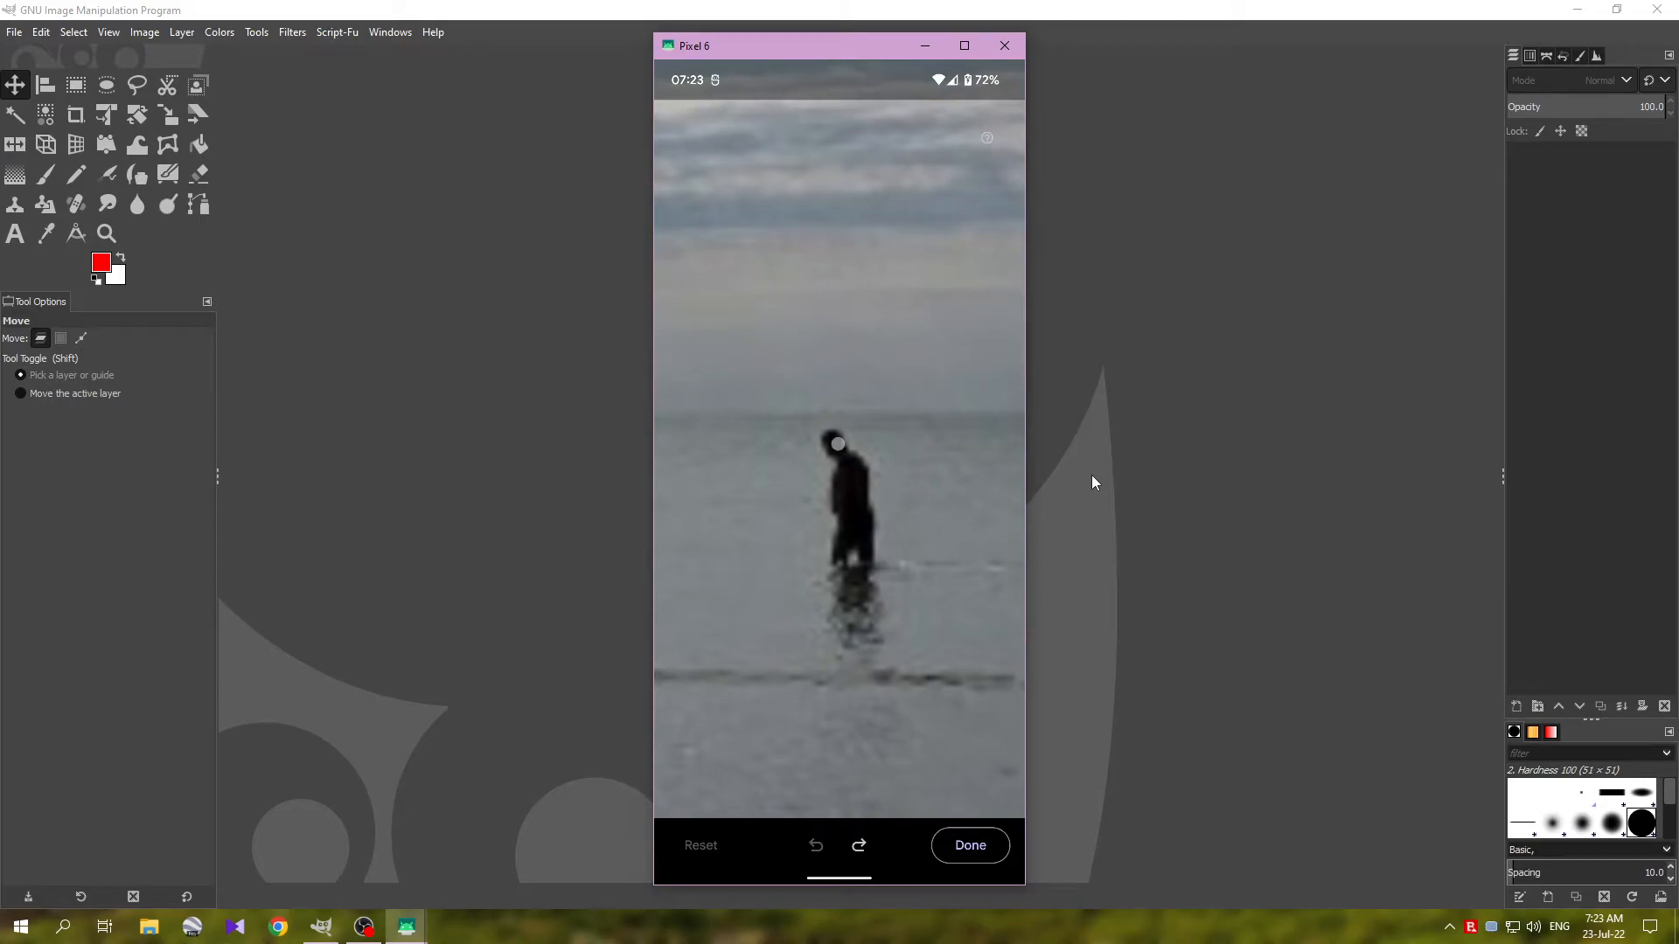
Step: Erase the wading person and zigzag over the leftover water blotch where he stood
drag(840, 444, 857, 643)
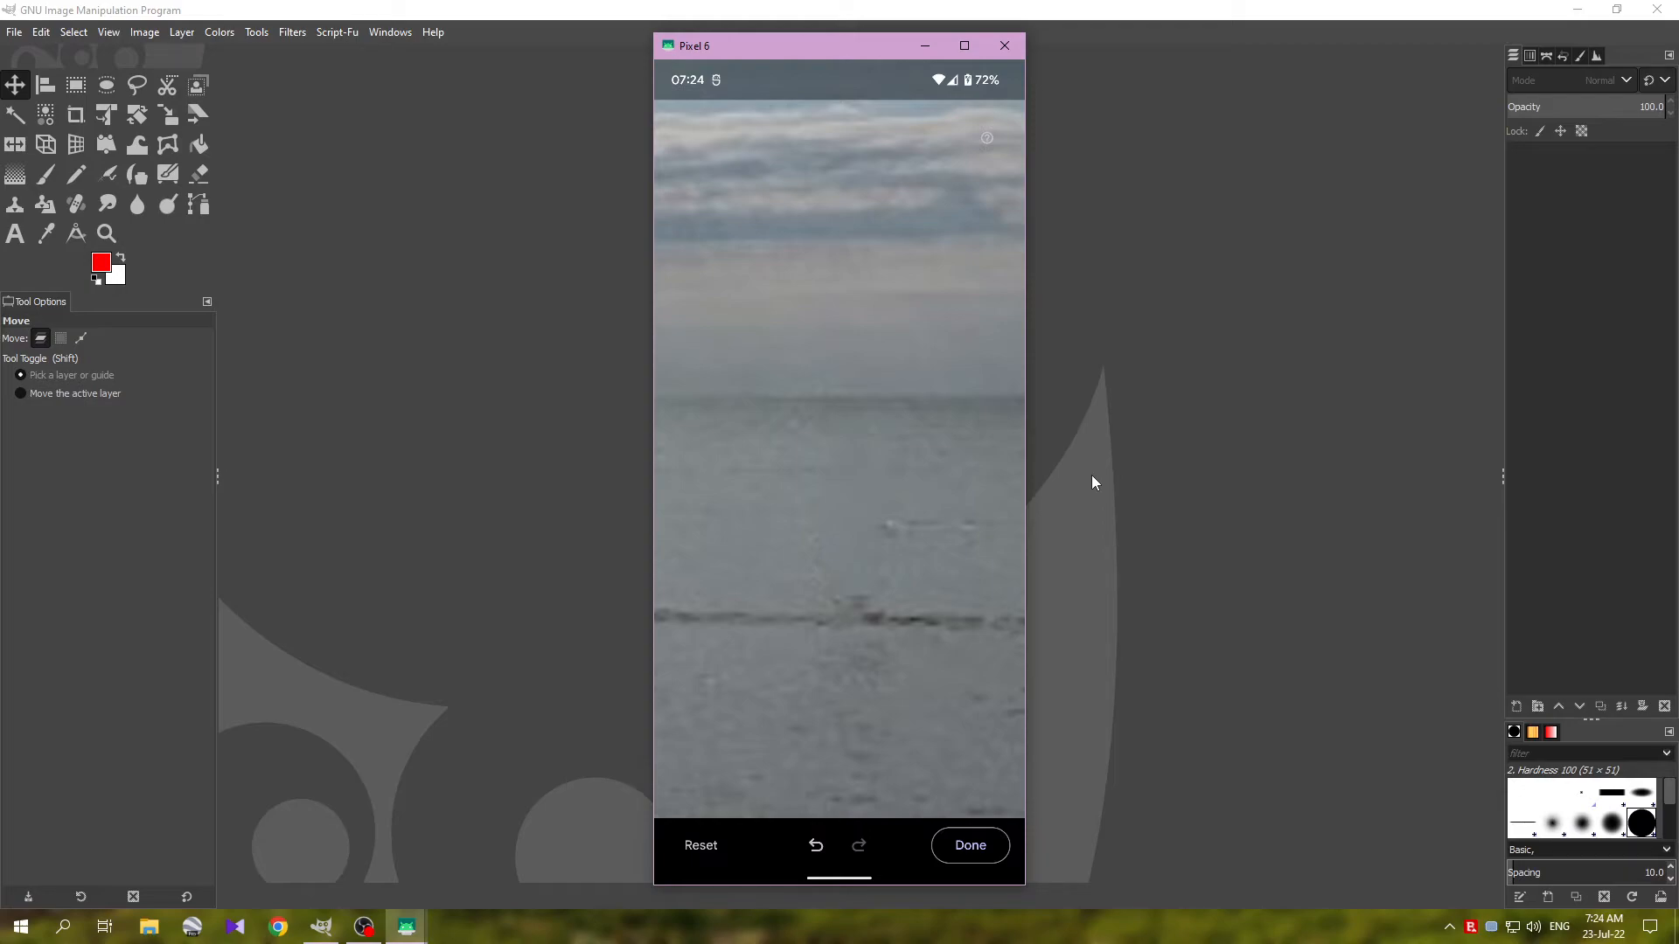
drag(766, 588, 824, 582)
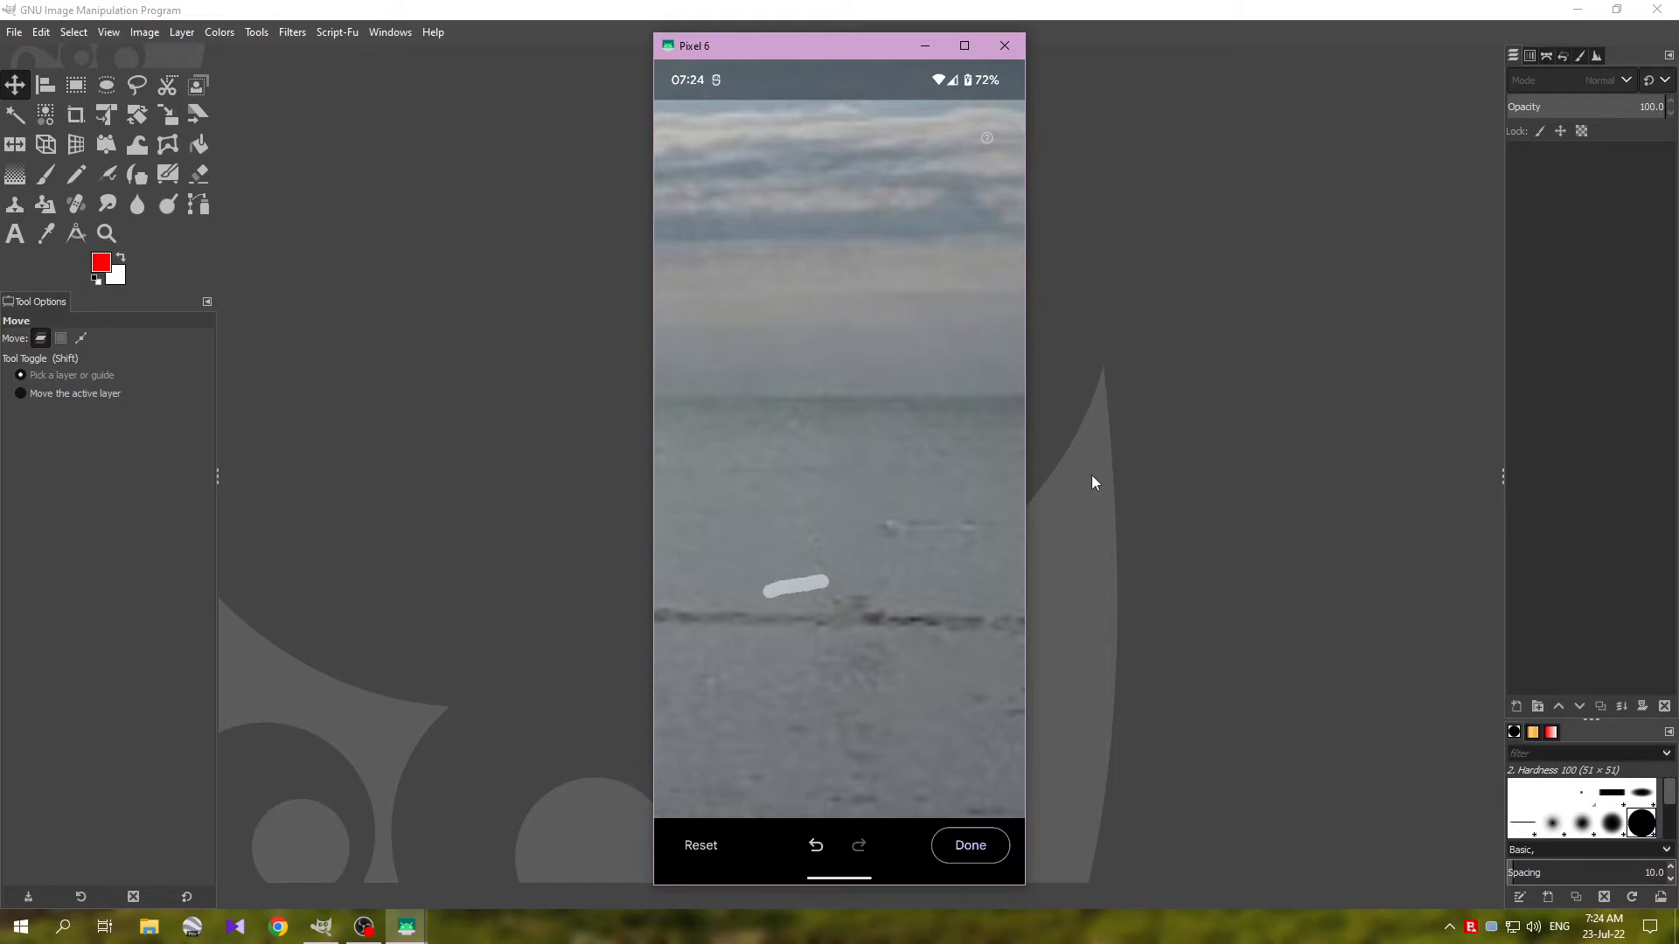